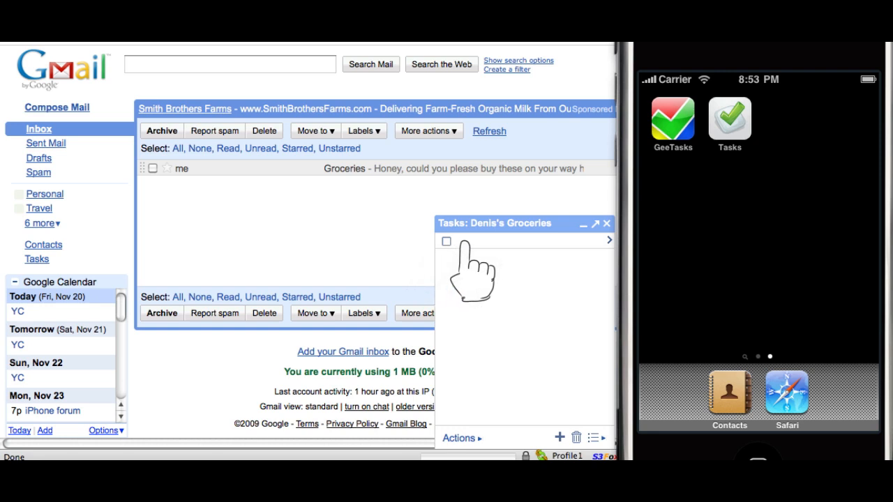
Add the tasks 'Buy milk' and 'Buy bread' to Denis's Groceries in the Gmail Tasks gadget.
text(Buy milk)
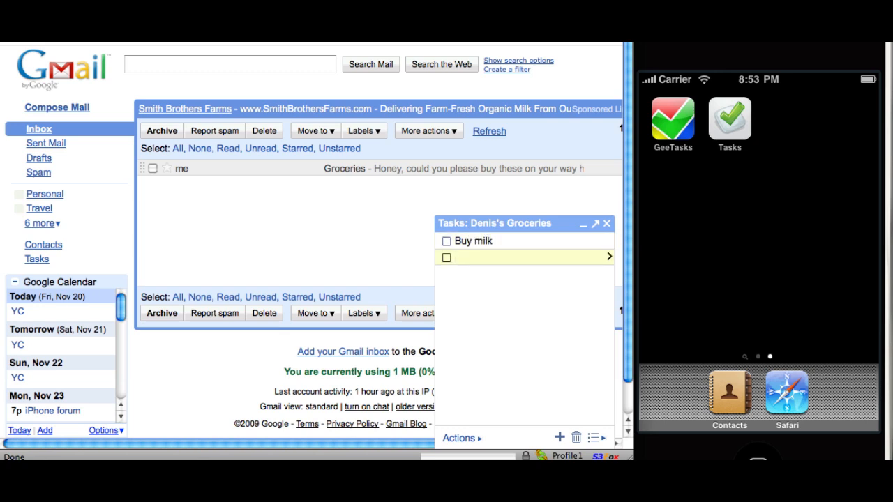
text(Buy bread)
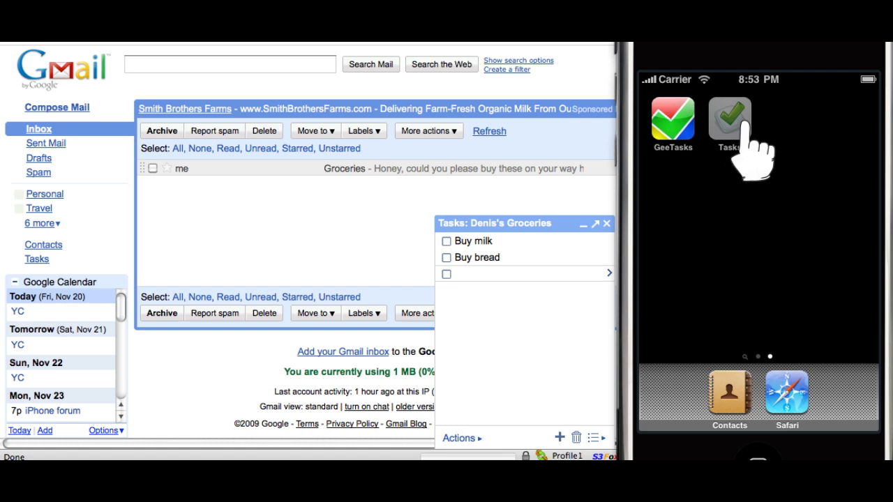
click(728, 119)
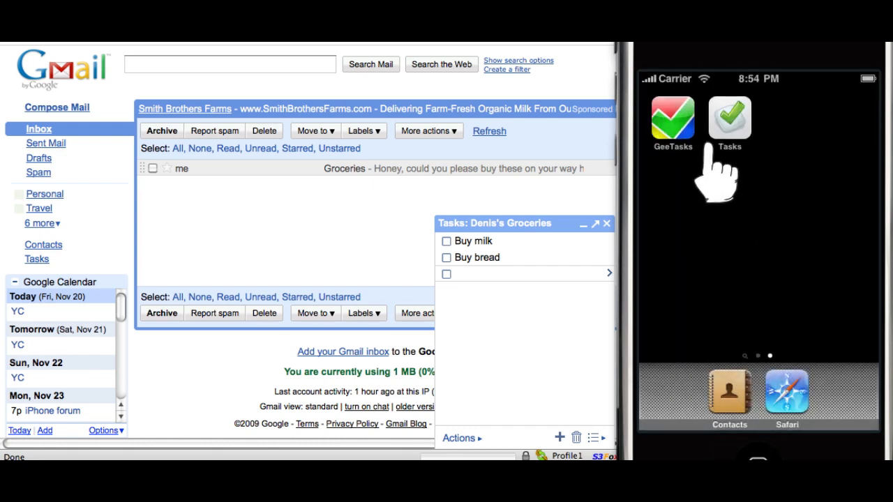
click(729, 117)
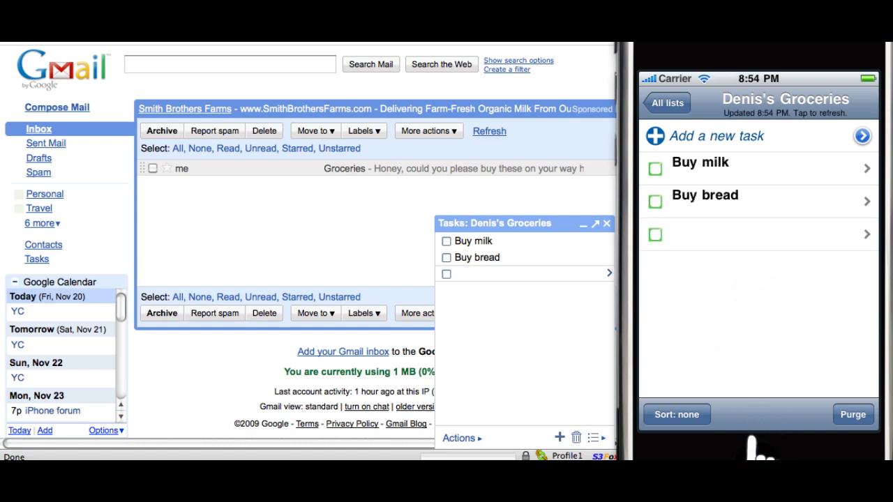
mouse_move(760, 398)
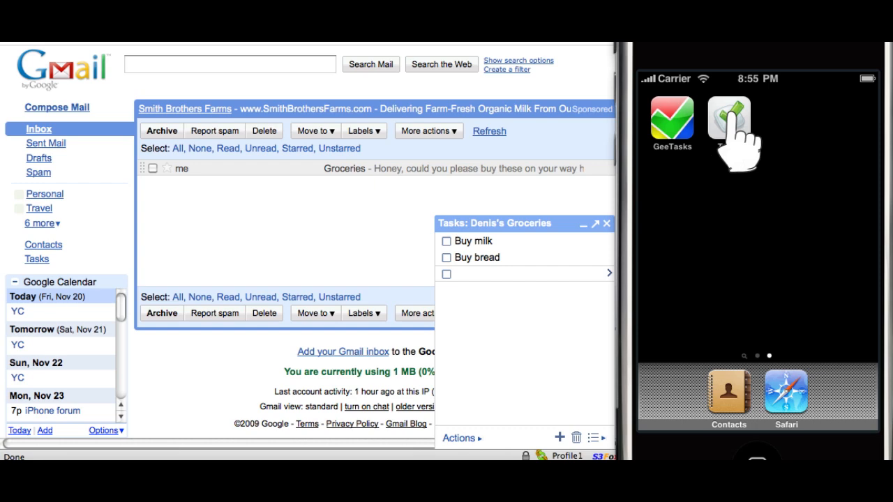
click(729, 117)
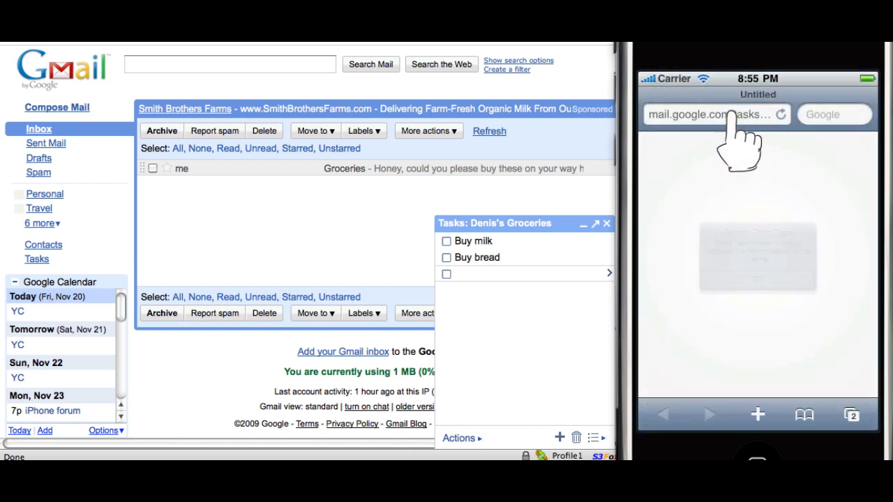
click(714, 114)
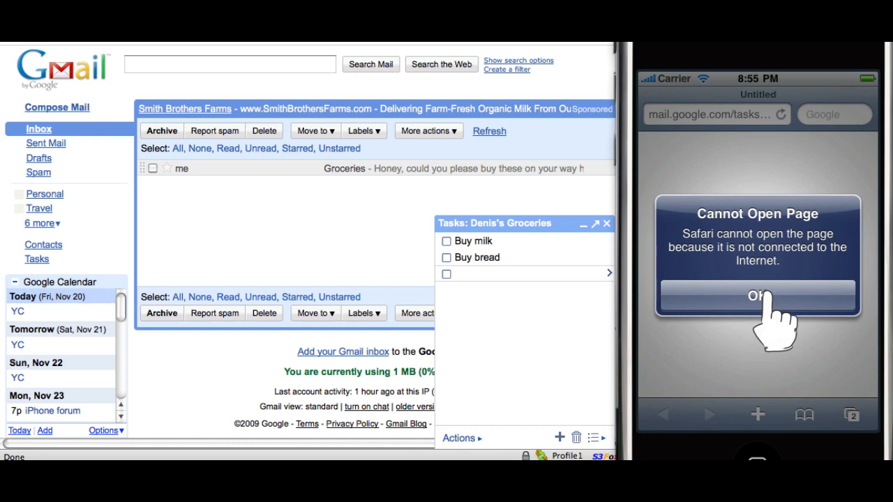
click(757, 296)
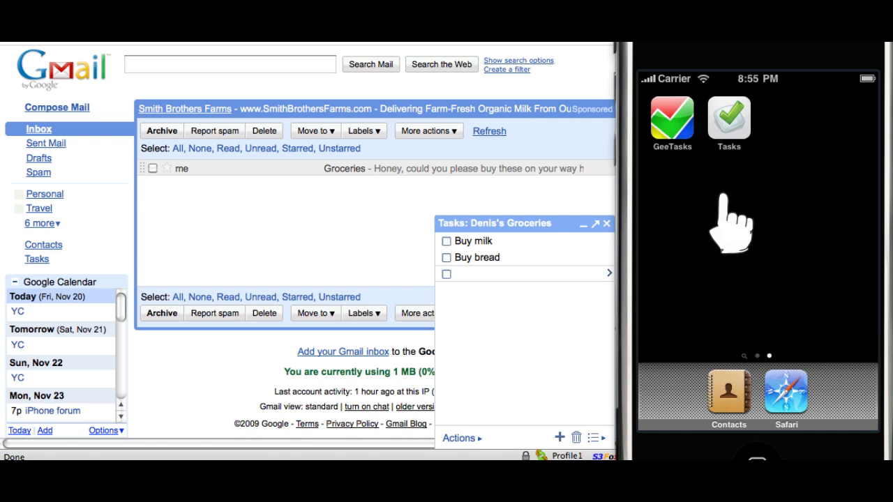
With GeeTasks opened offline, check off 'Buy milk' in Denis's Groceries.
click(671, 123)
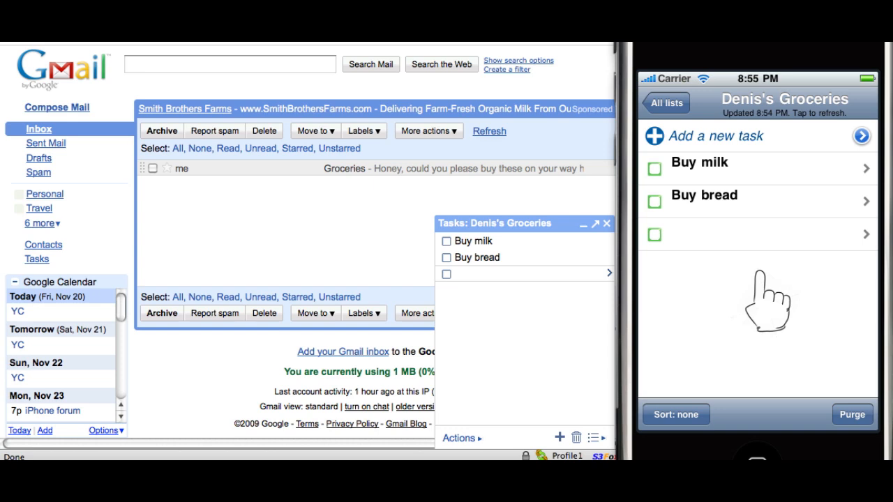
click(654, 162)
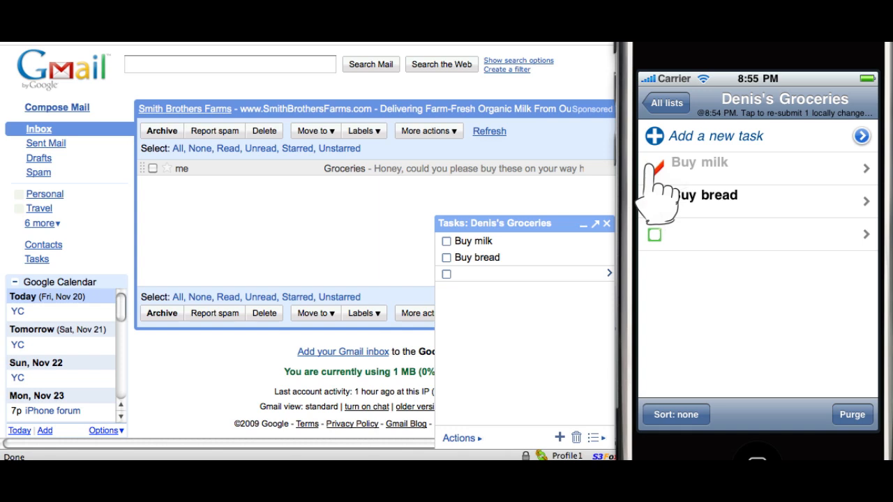
Add a new 'Buy apples' task to the groceries list.
click(718, 137)
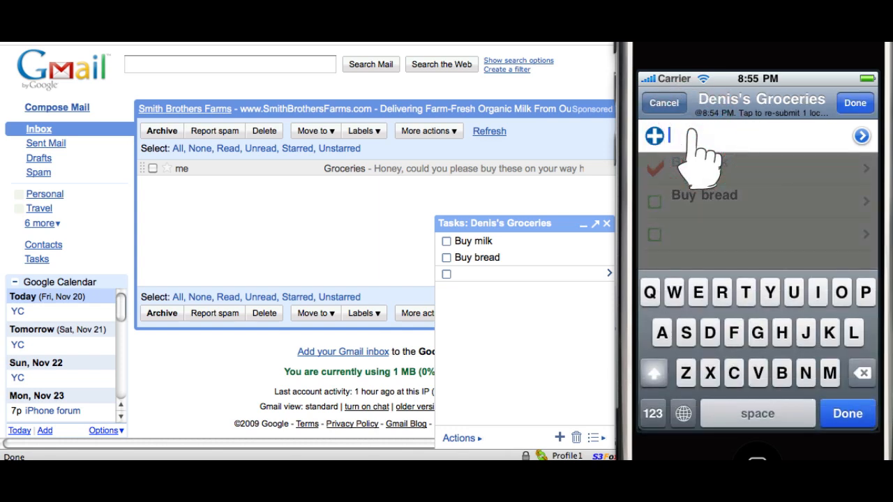
text(Buy apples)
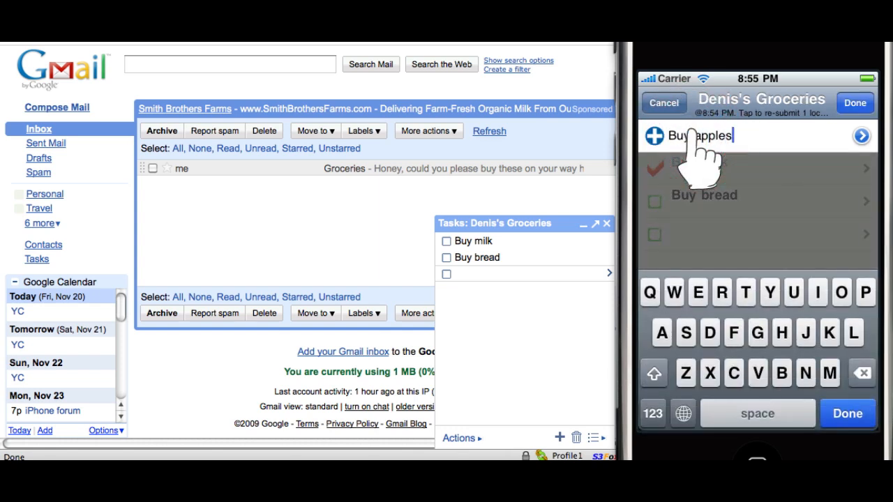
click(854, 103)
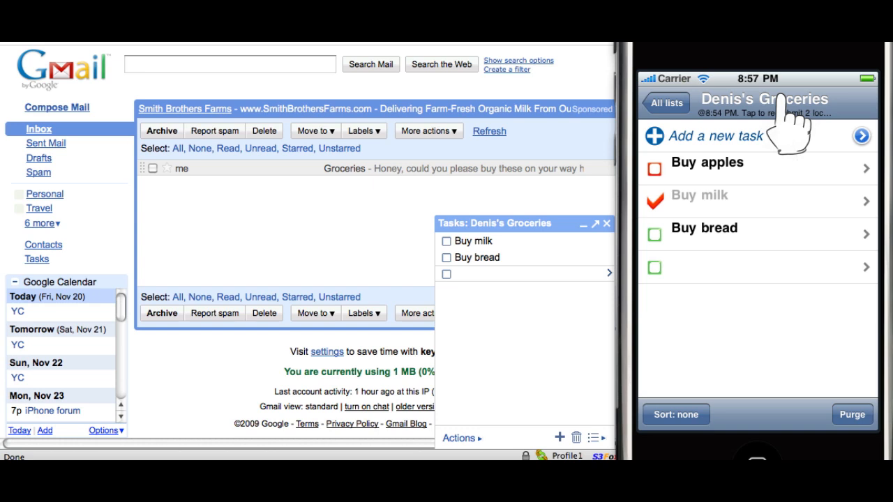
Sync GeeTasks, then refresh the Gmail Tasks list so it shows Buy apples and completed Buy milk.
click(653, 168)
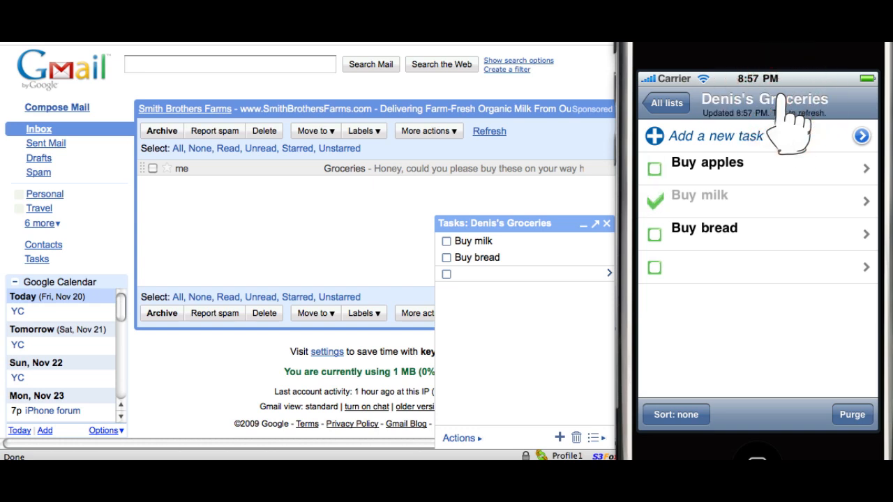
mouse_move(684, 279)
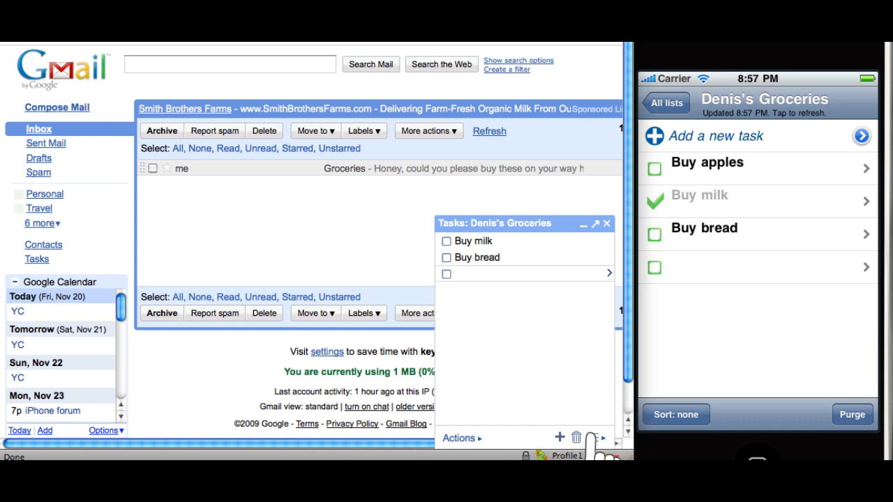
click(595, 439)
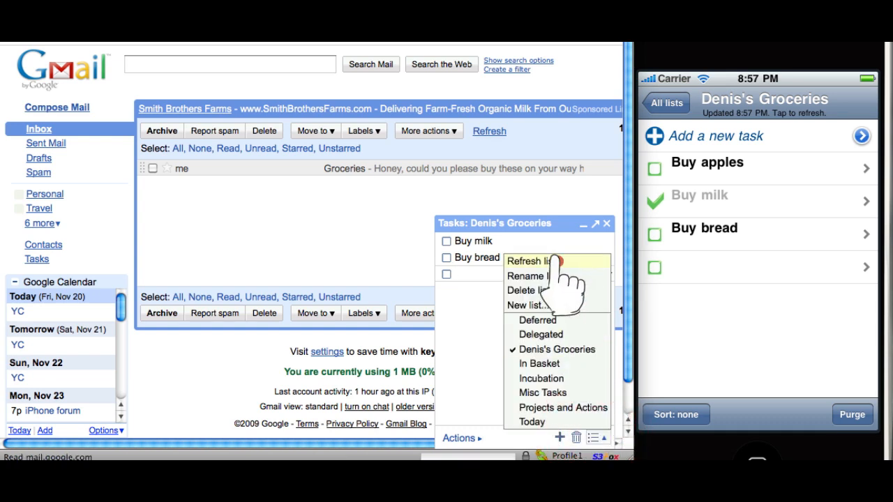
click(531, 261)
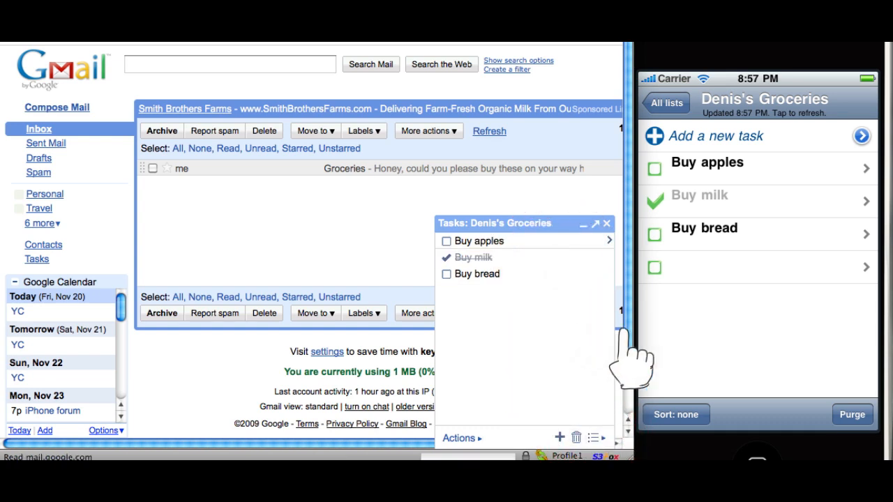